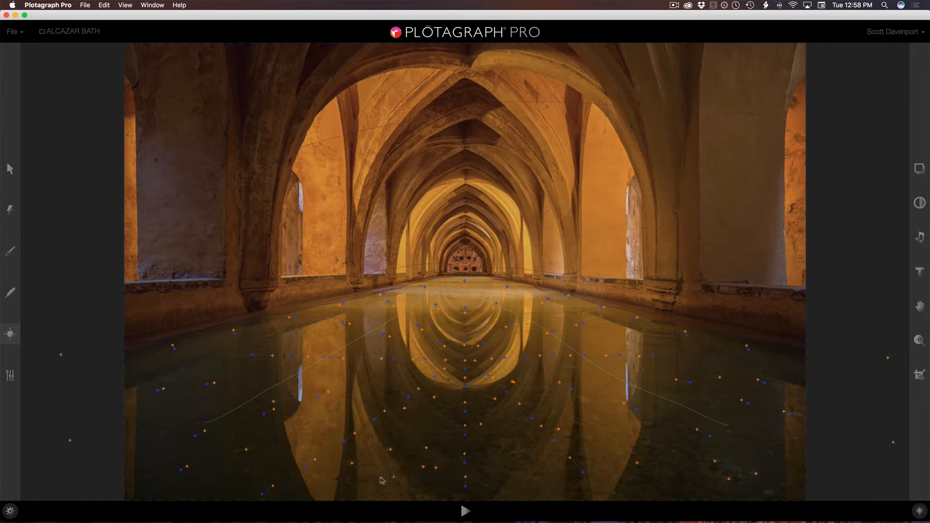
mouse_move(419, 471)
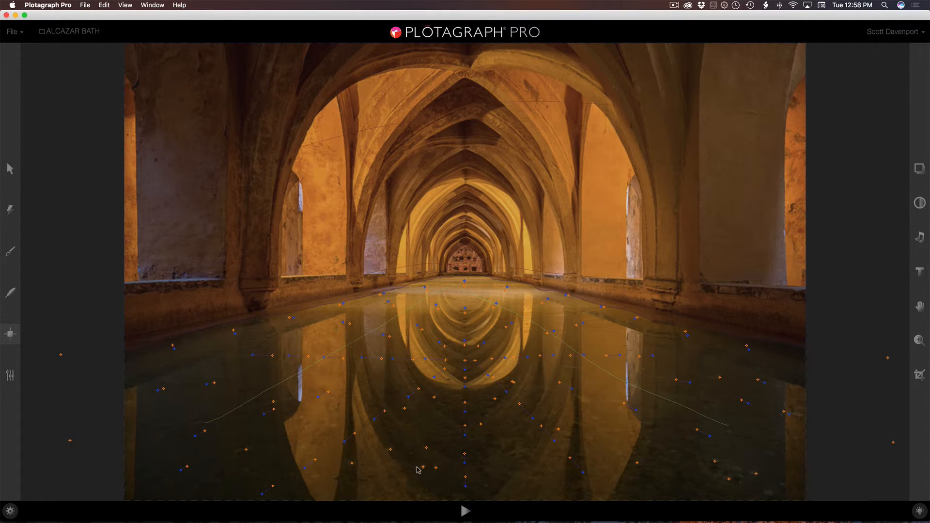
mouse_move(632, 445)
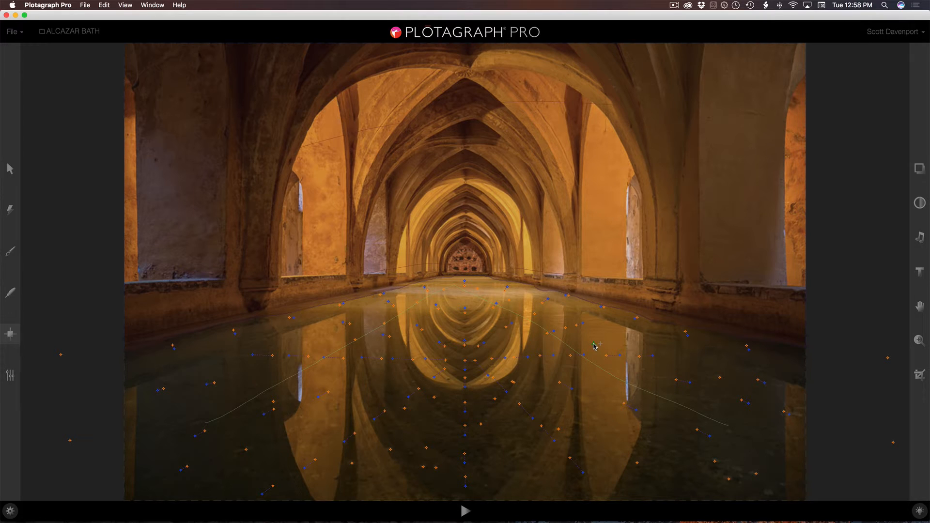
mouse_move(458, 302)
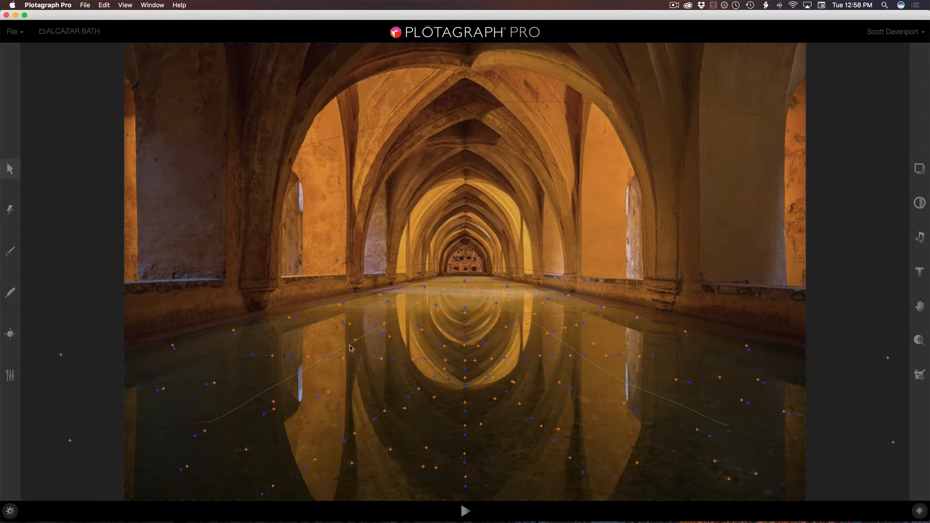
mouse_move(422, 301)
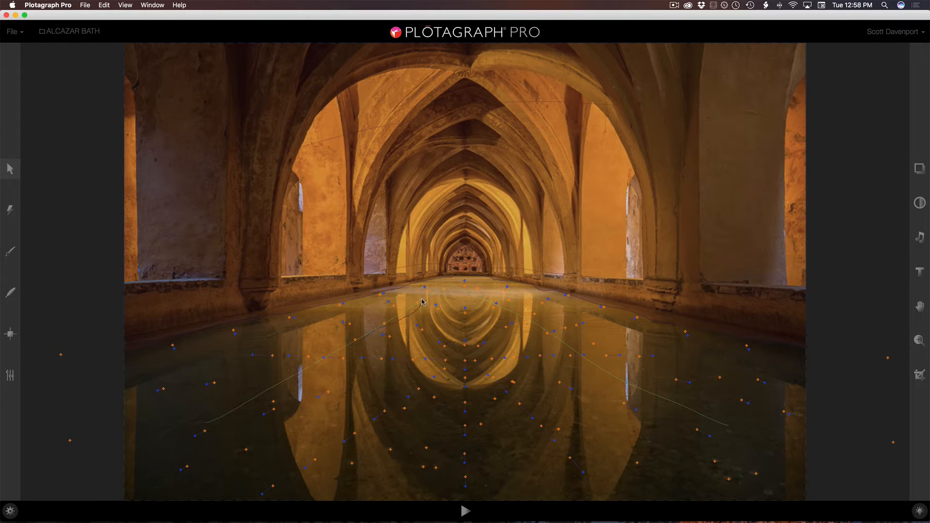
Step: Preview the pool animation playing, then stop the playback
left_click_drag(422, 301, 355, 335)
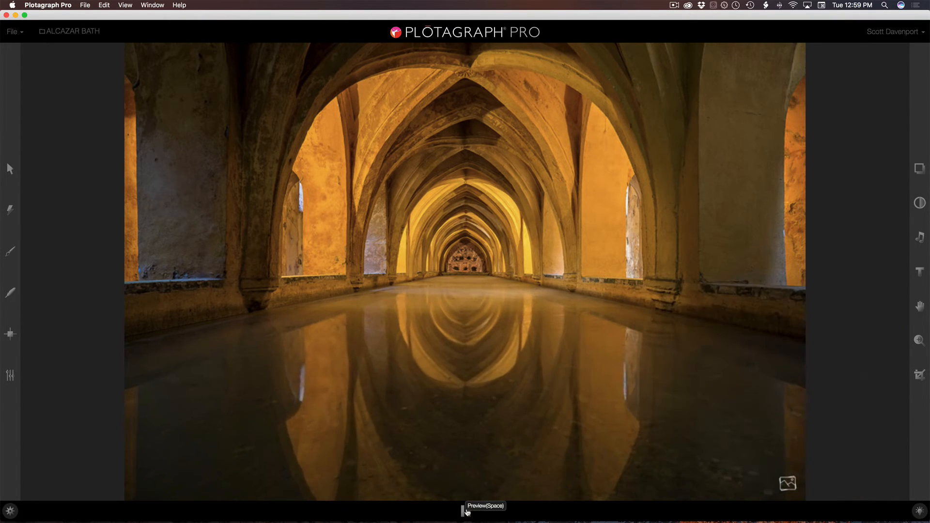
left_click(465, 510)
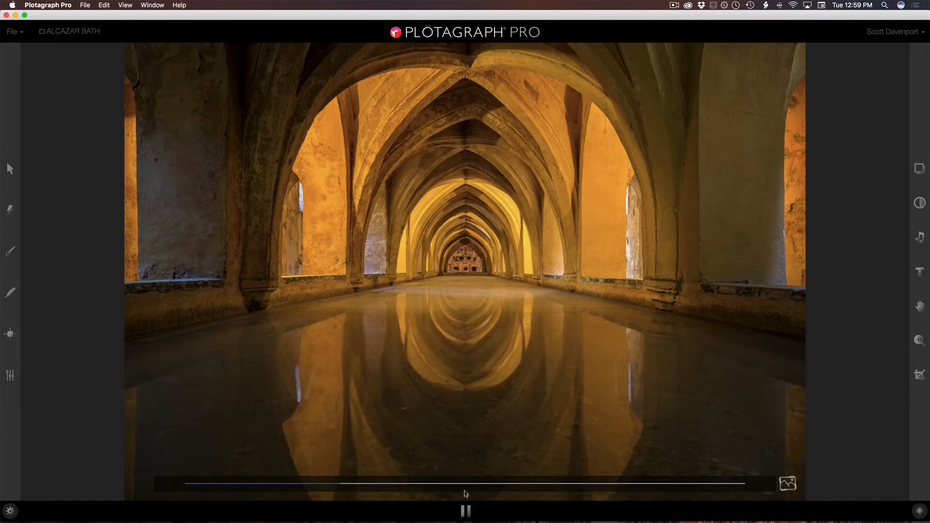
left_click(465, 512)
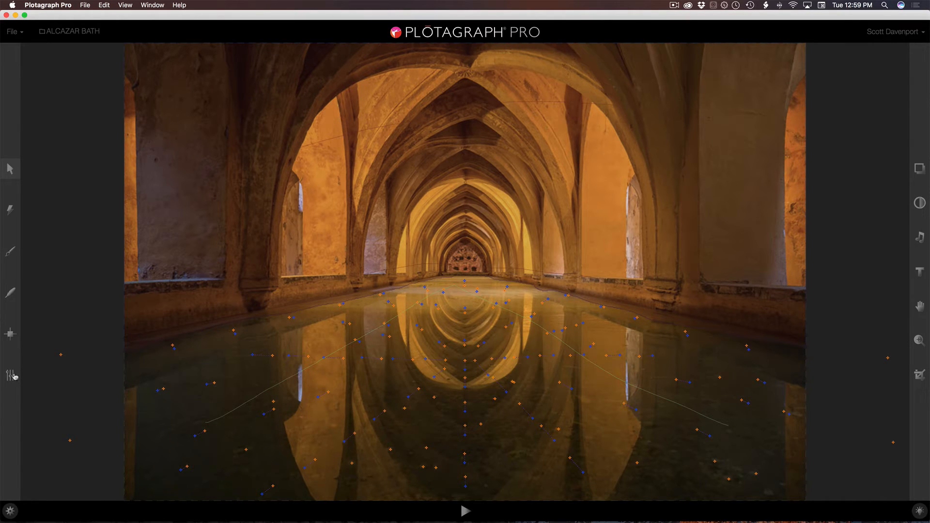
Step: In Animation Properties, switch the loop Mode from Infinity to Blend
left_click(10, 375)
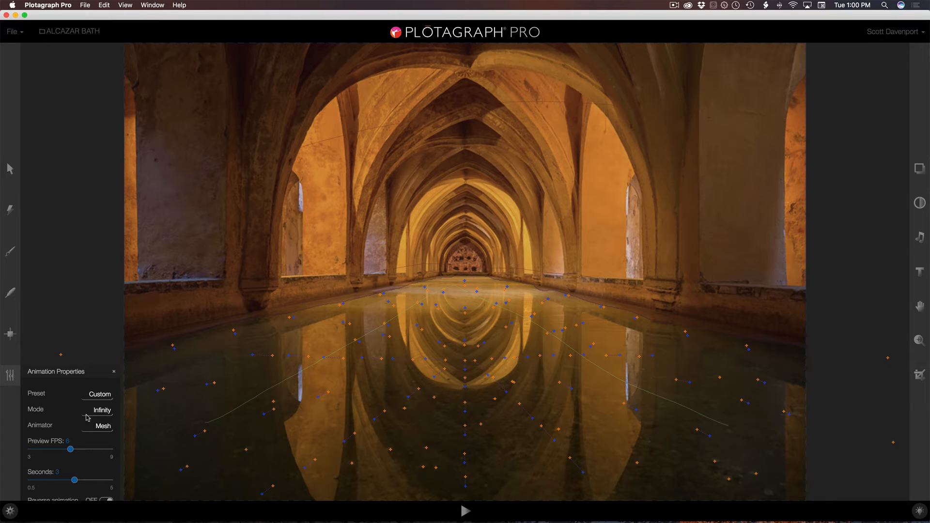
left_click(100, 410)
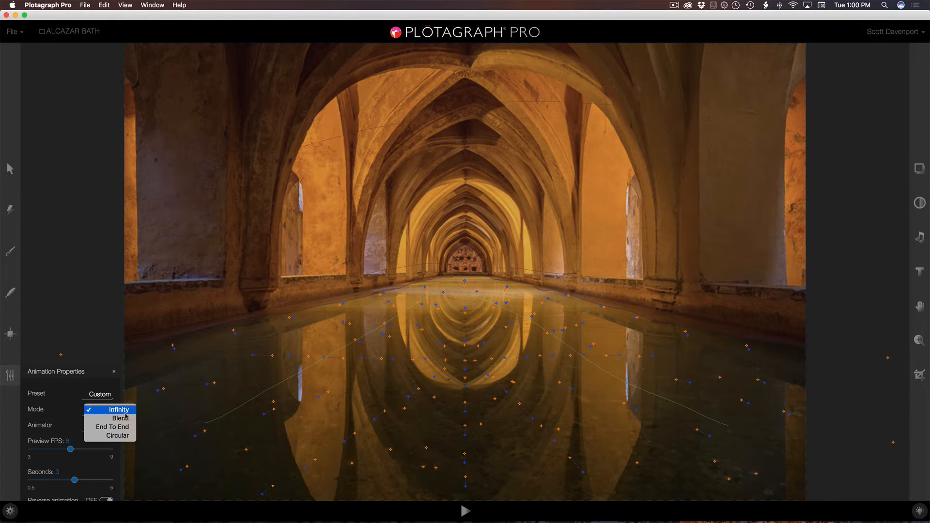
mouse_move(112, 427)
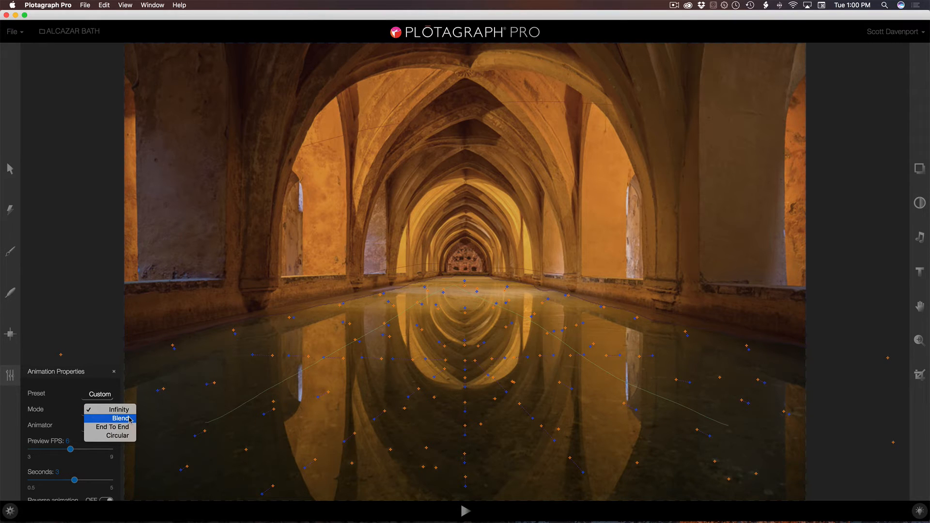
left_click(120, 418)
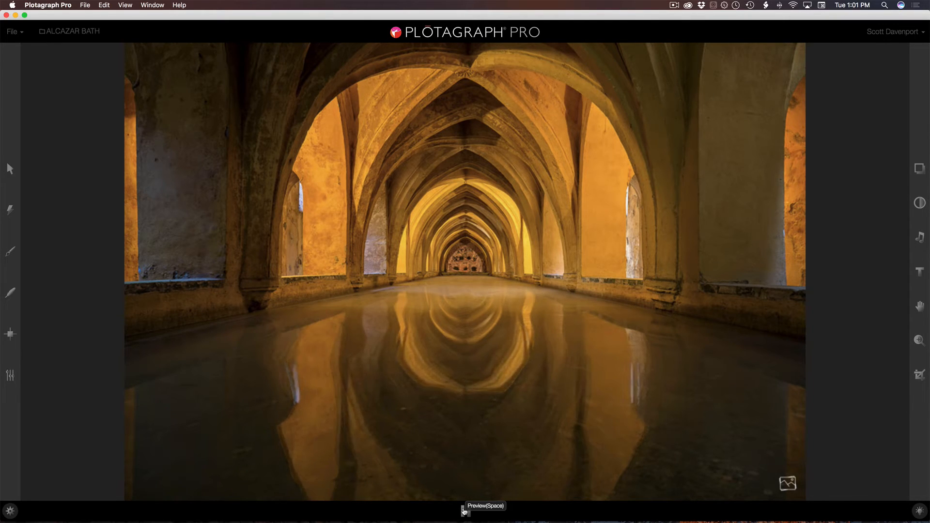
left_click(463, 510)
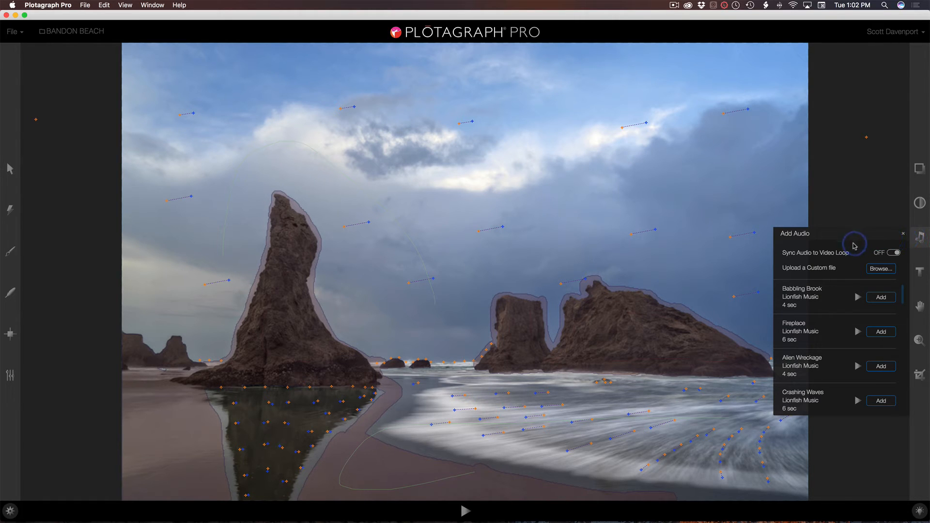
mouse_move(815, 307)
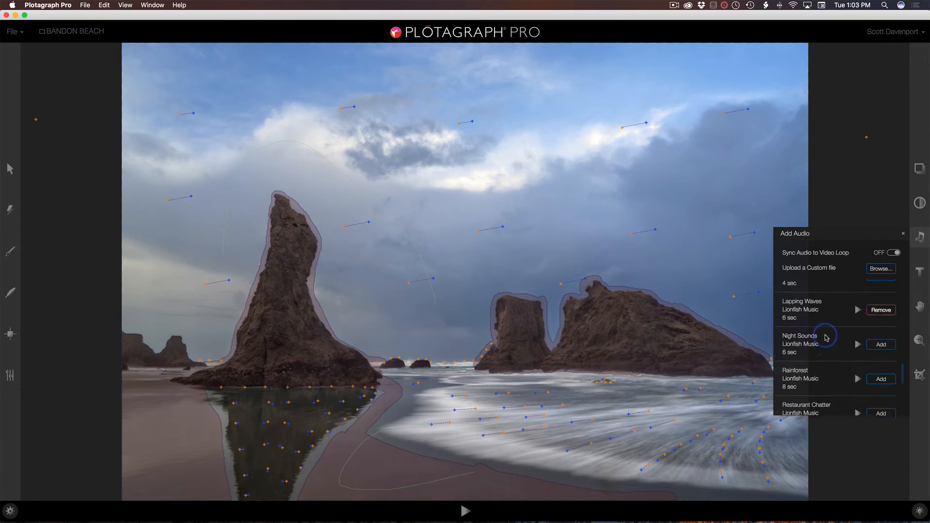
Step: Scroll the Add Audio list to Lapping Waves and close the audio panel
scroll("down", 3)
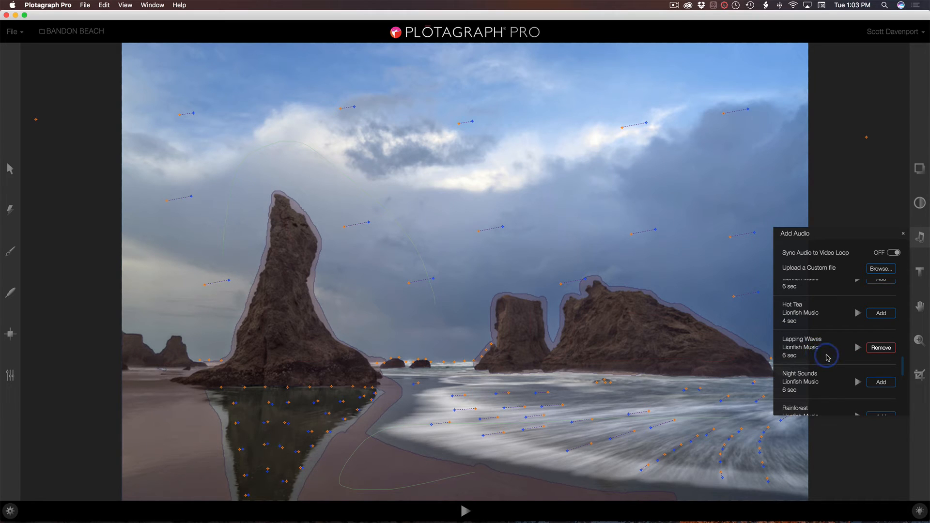
mouse_move(832, 263)
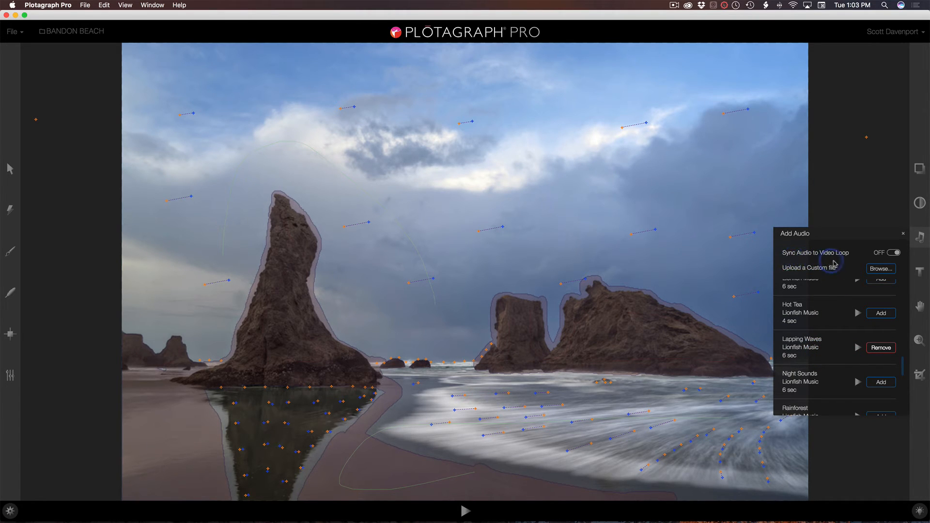
mouse_move(849, 261)
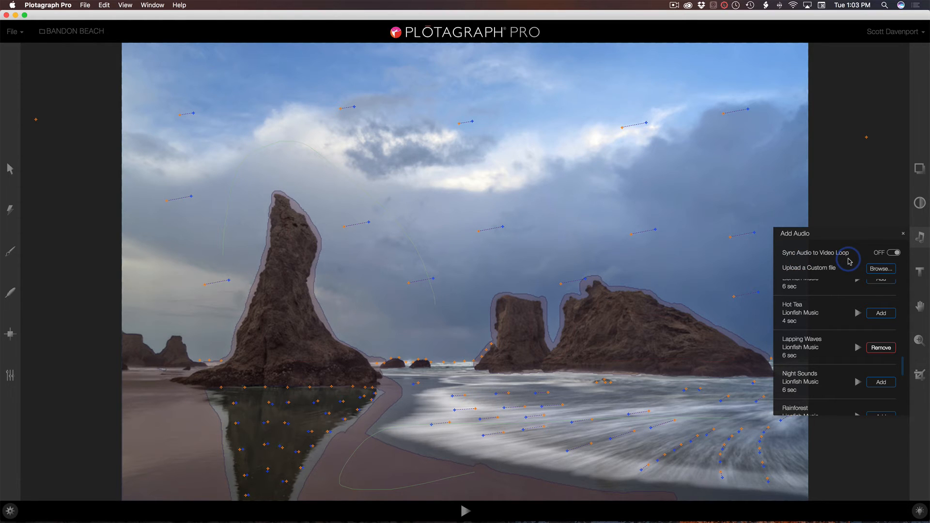
mouse_move(786, 355)
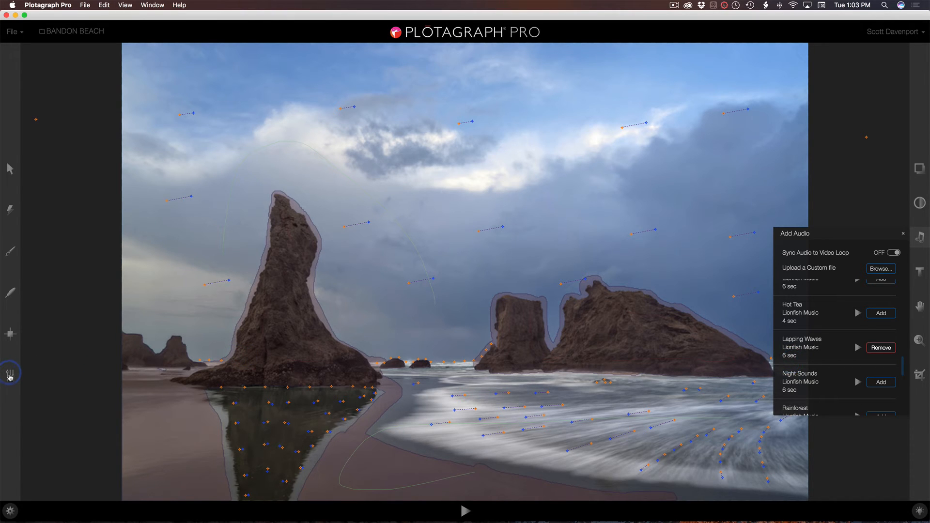
left_click(10, 371)
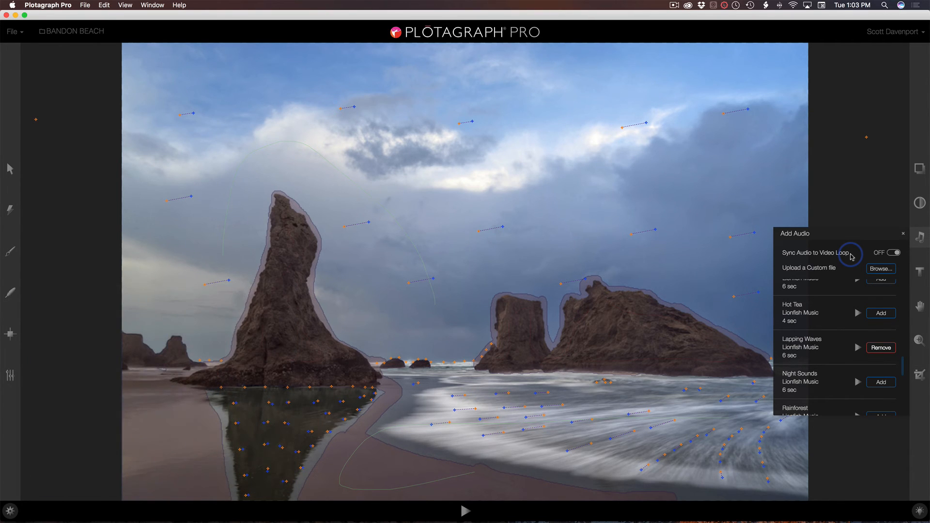
mouse_move(853, 213)
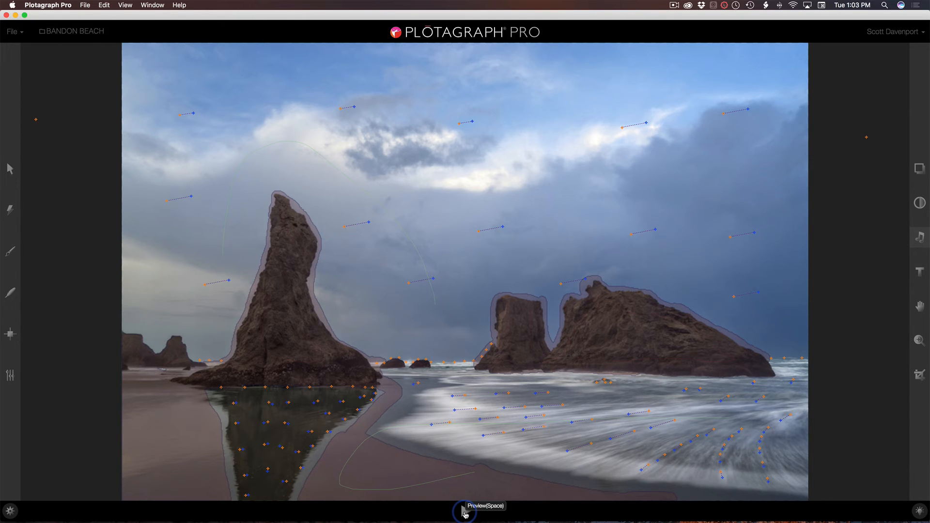
left_click(465, 511)
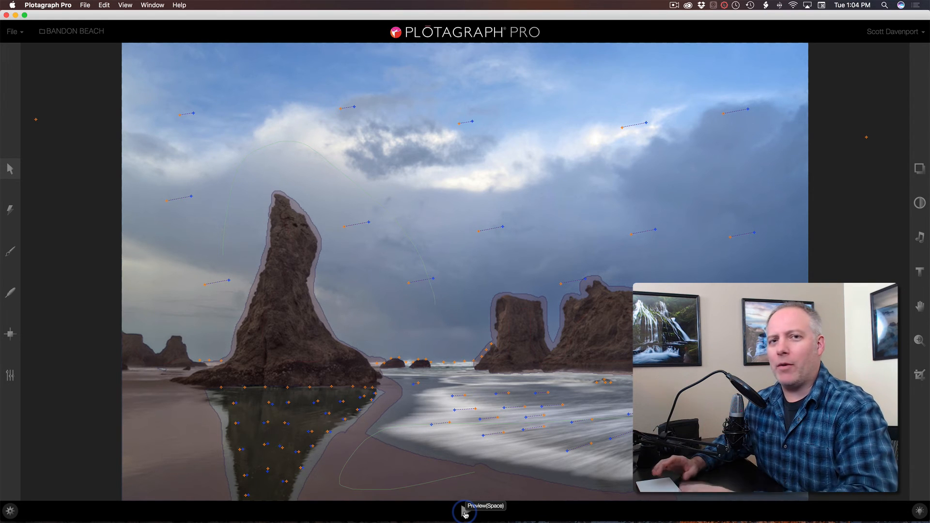
left_click(464, 508)
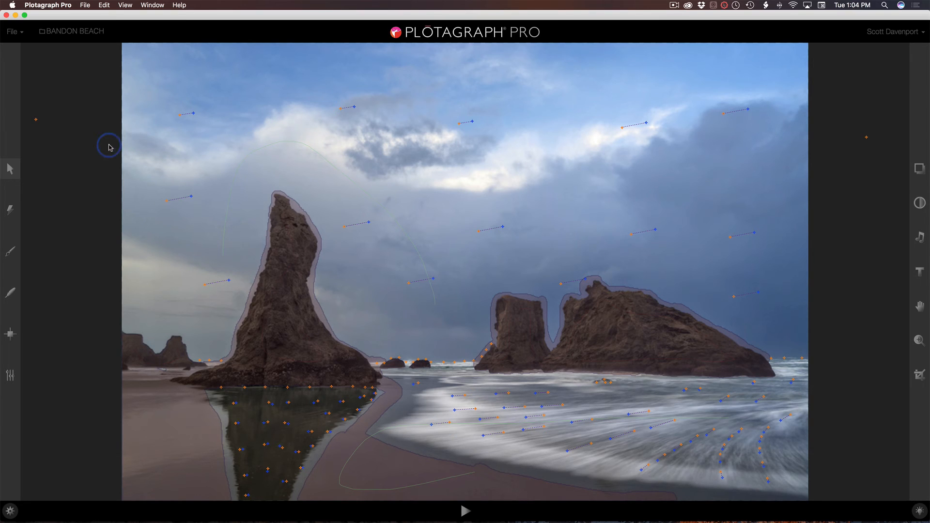
Step: Via File > Replace Image, choose Beach 2.jpg as the new base photo
left_click(12, 31)
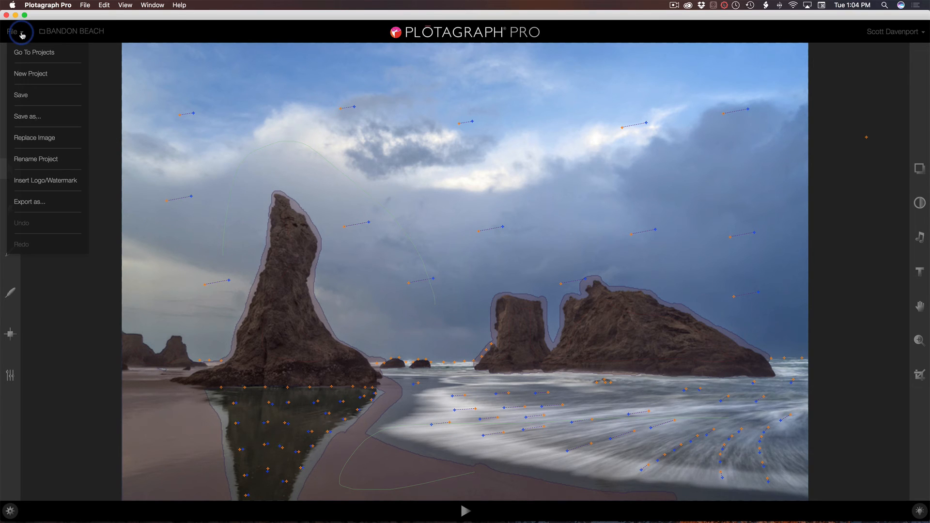
mouse_move(27, 141)
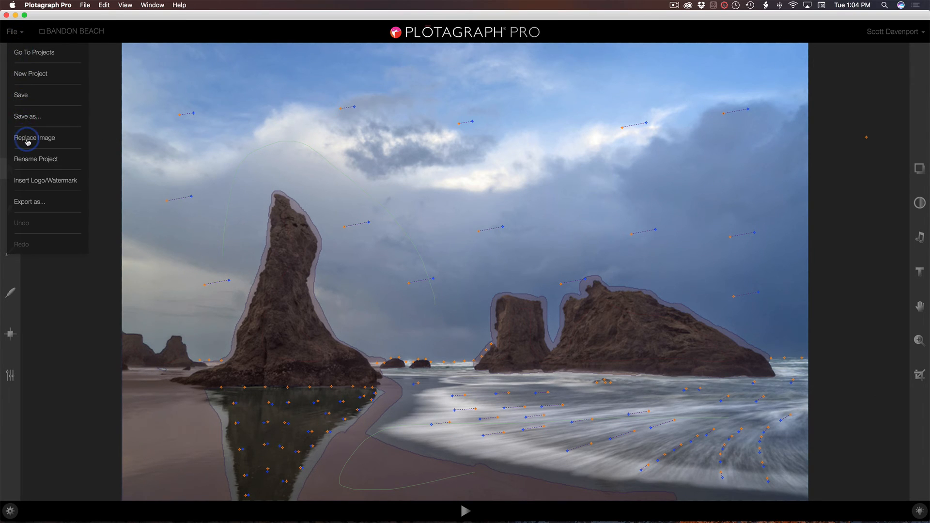
left_click(35, 138)
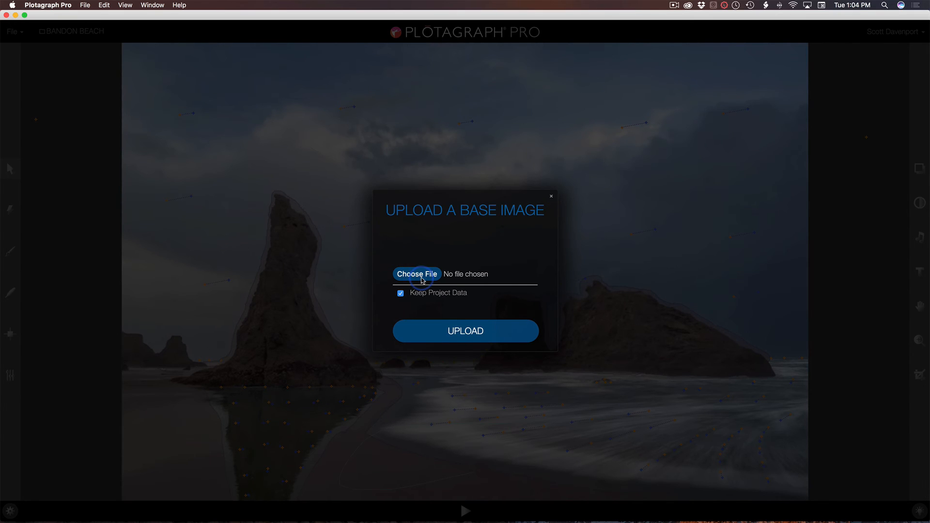
left_click(416, 273)
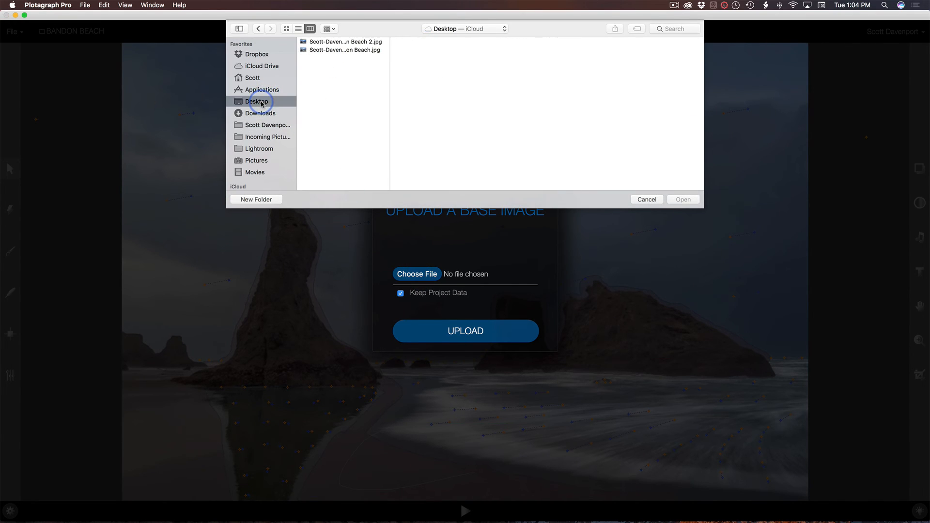
left_click(345, 42)
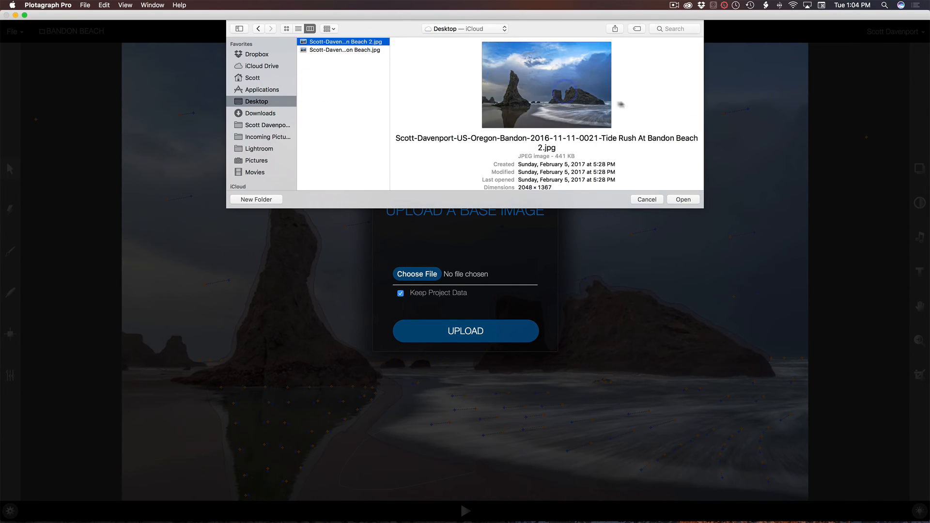
left_click(683, 199)
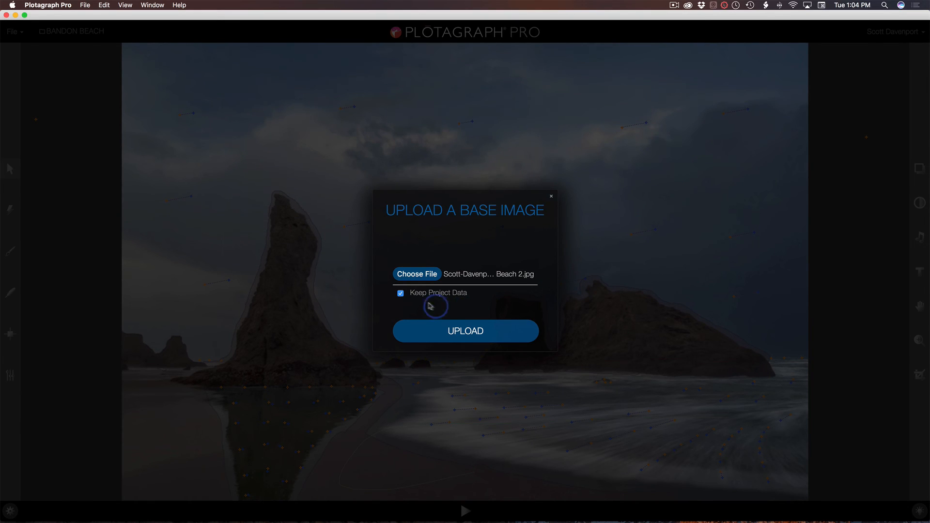
mouse_move(465, 302)
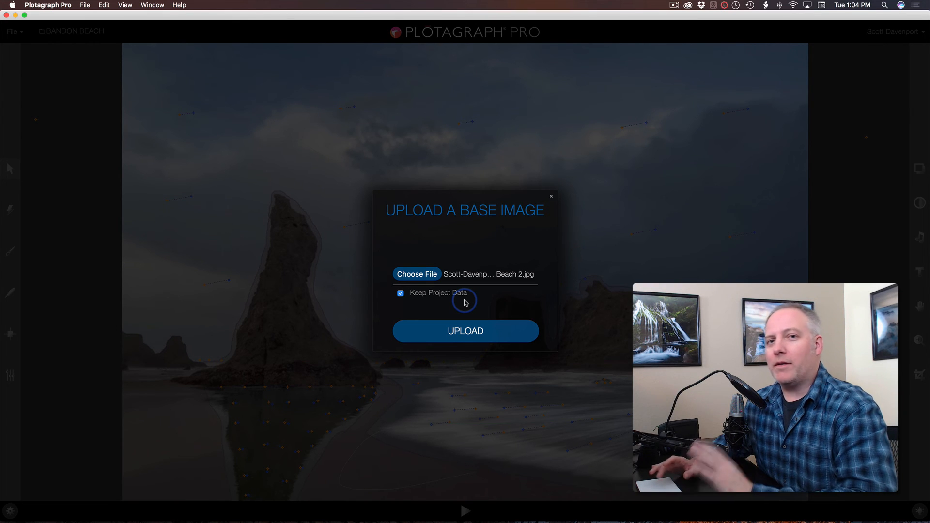
Step: Upload the new image keeping Project Data, then preview the animation on it
left_click(465, 330)
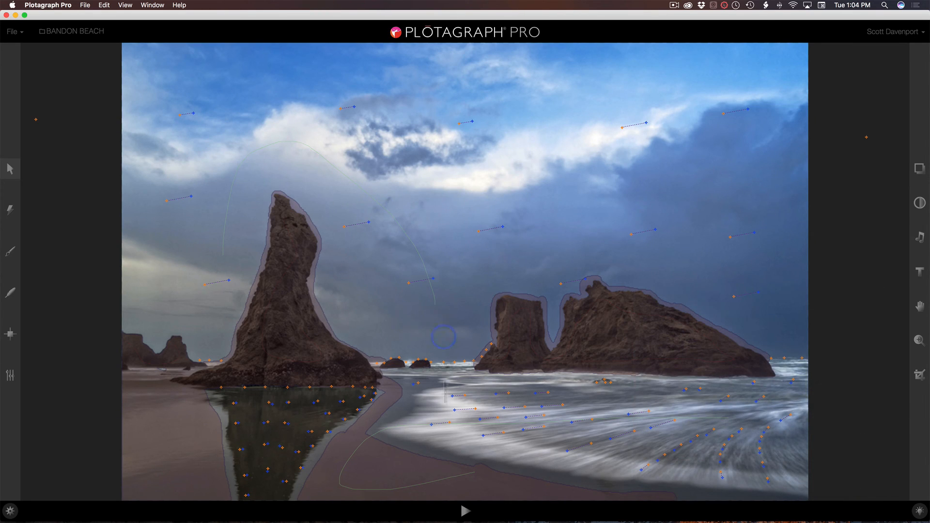
left_click(465, 510)
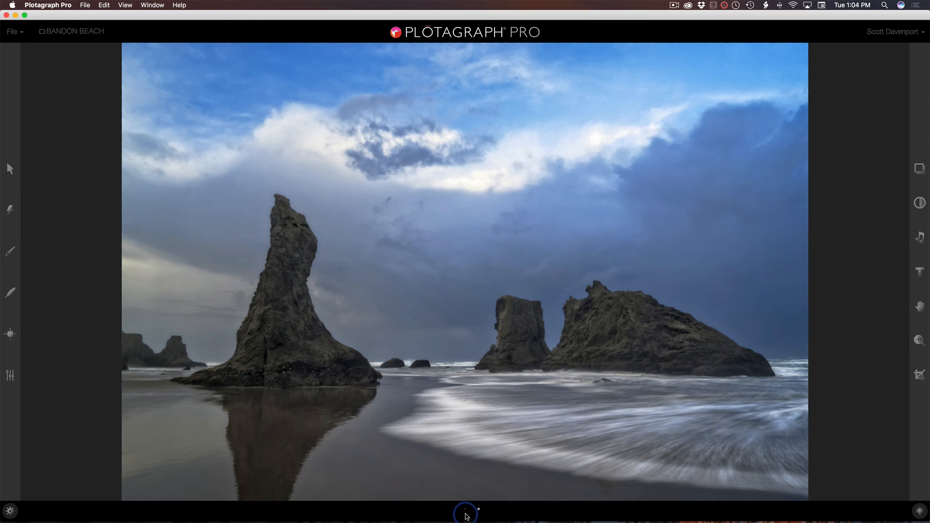